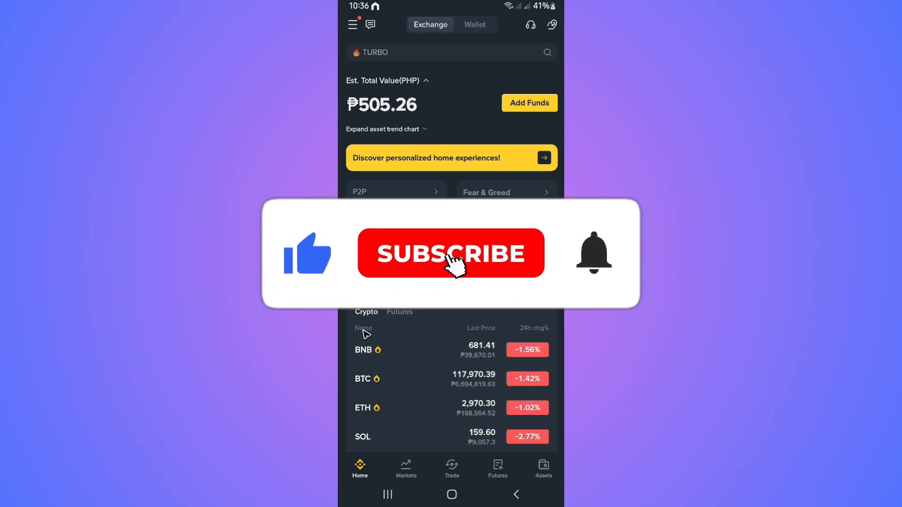
# Follow the pinned comment's Binance referral link to reach the sign-up page
pyautogui.click(450, 252)
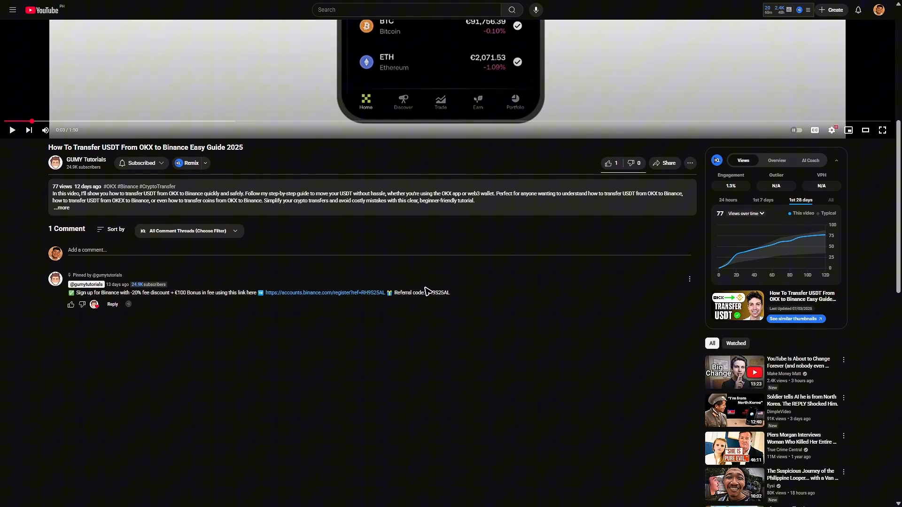
pyautogui.moveTo(326, 298)
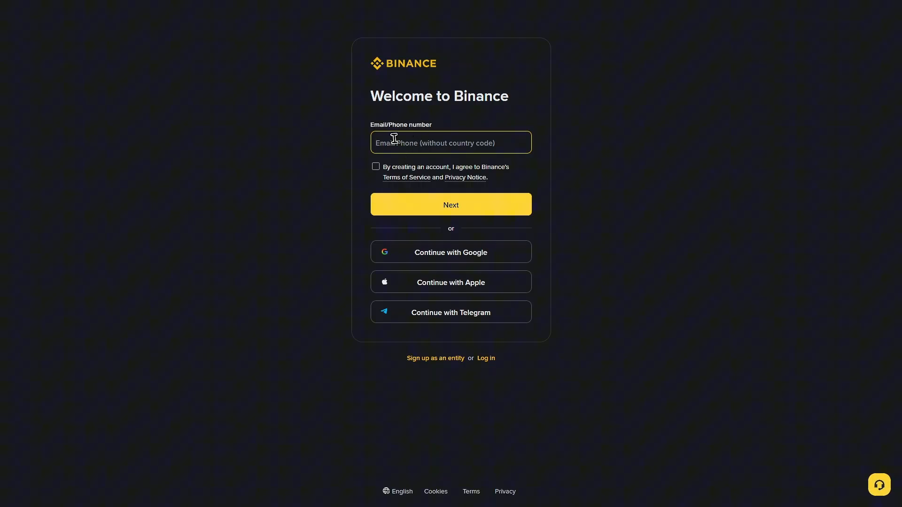
pyautogui.moveTo(416, 150)
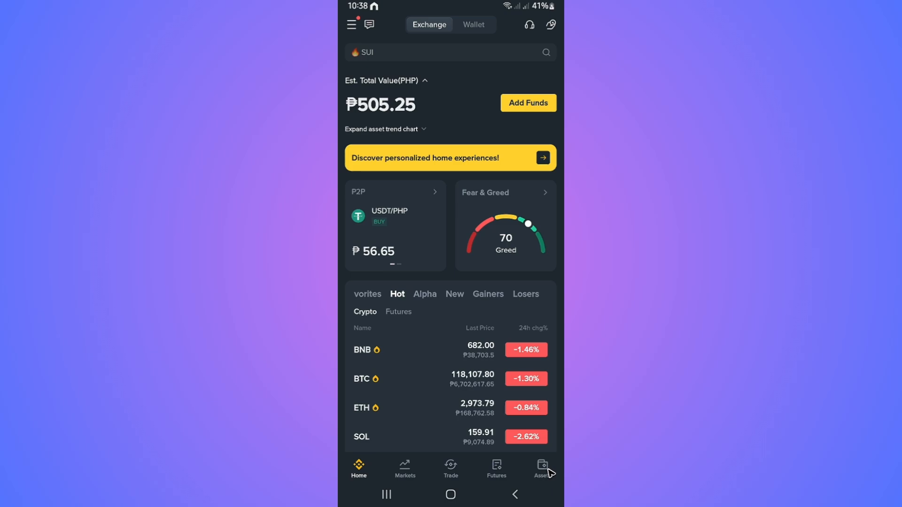
# Review Funding and Spot balances in Assets, start a transfer and back out without sending
pyautogui.click(542, 467)
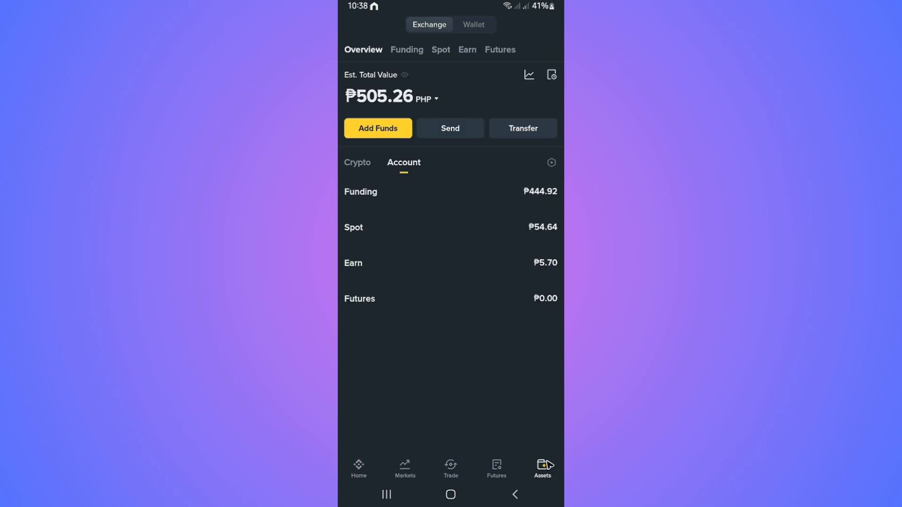
pyautogui.click(406, 50)
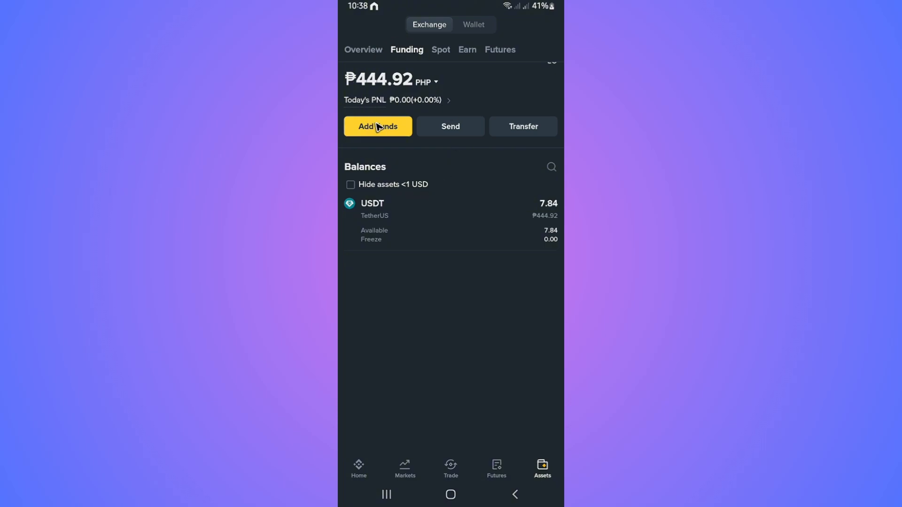
pyautogui.click(440, 50)
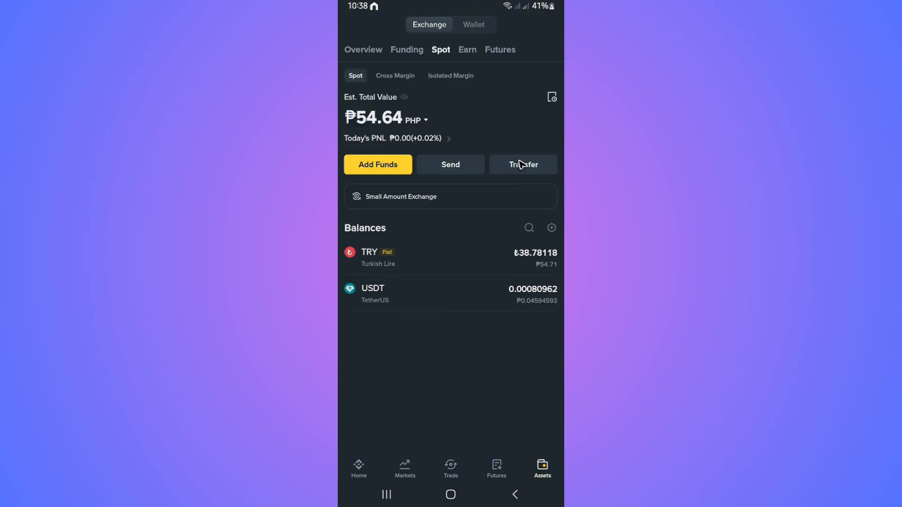
pyautogui.click(523, 164)
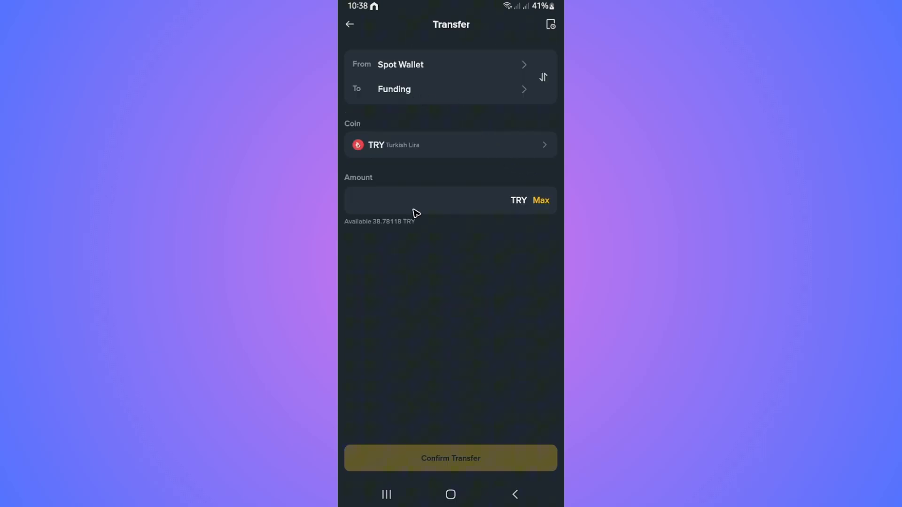
pyautogui.moveTo(466, 447)
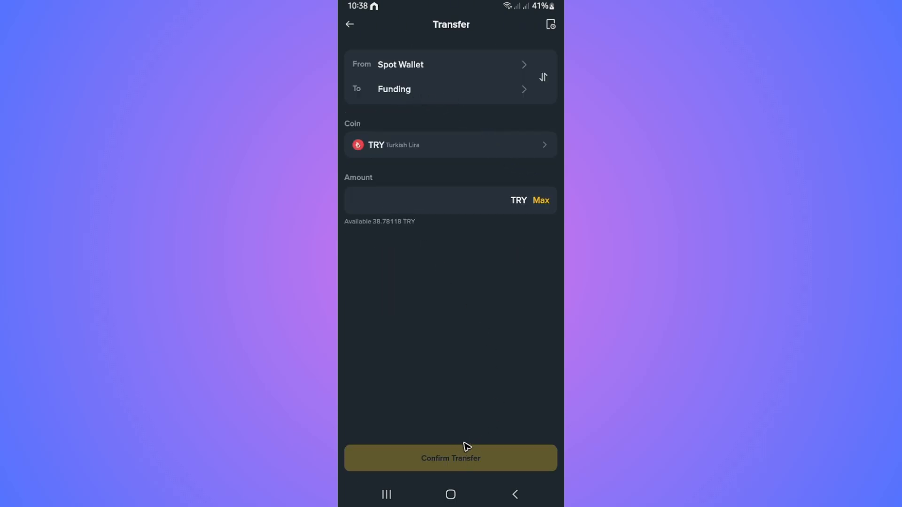
pyautogui.click(349, 25)
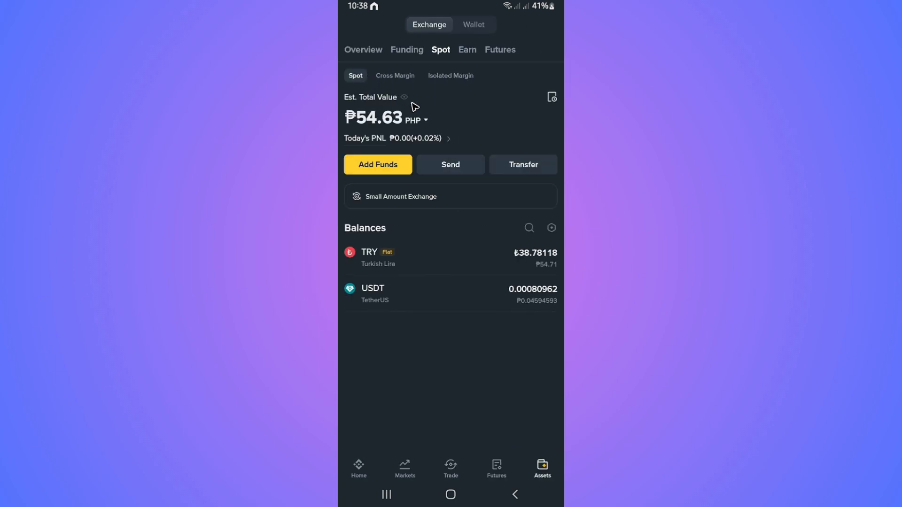
# From the Funding wallet's USDT details, go to P2P Trading for USDT offers in PHP
pyautogui.click(406, 50)
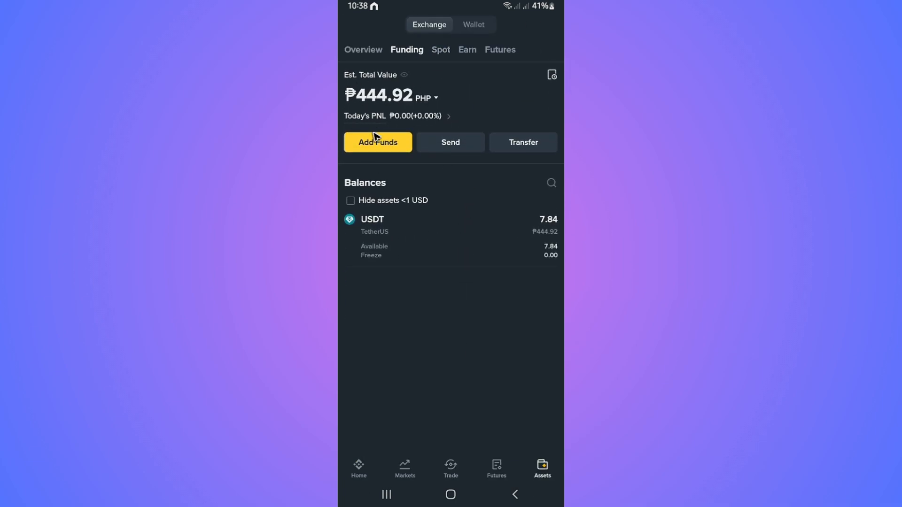
pyautogui.moveTo(375, 270)
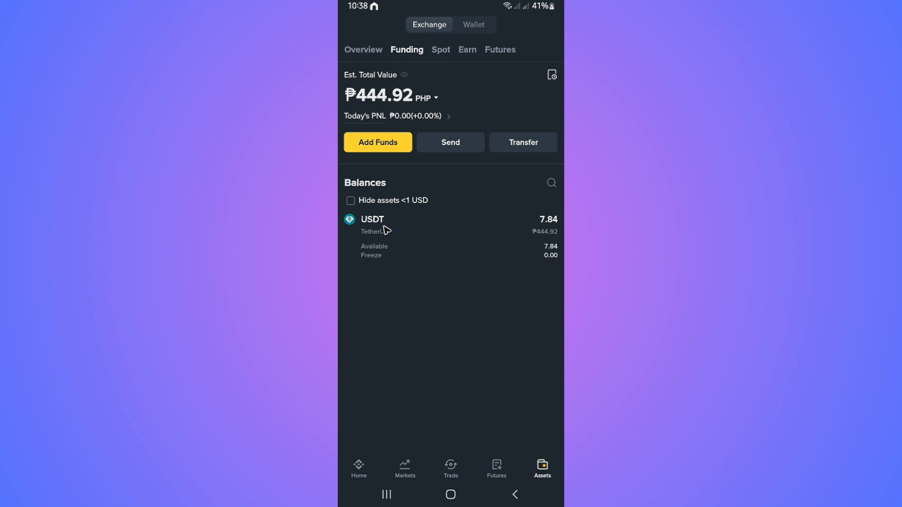
pyautogui.click(372, 225)
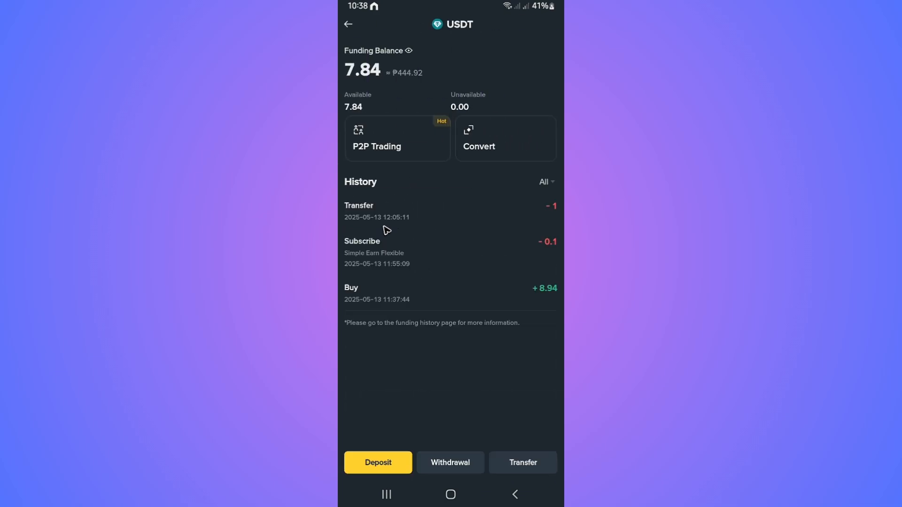
pyautogui.moveTo(421, 142)
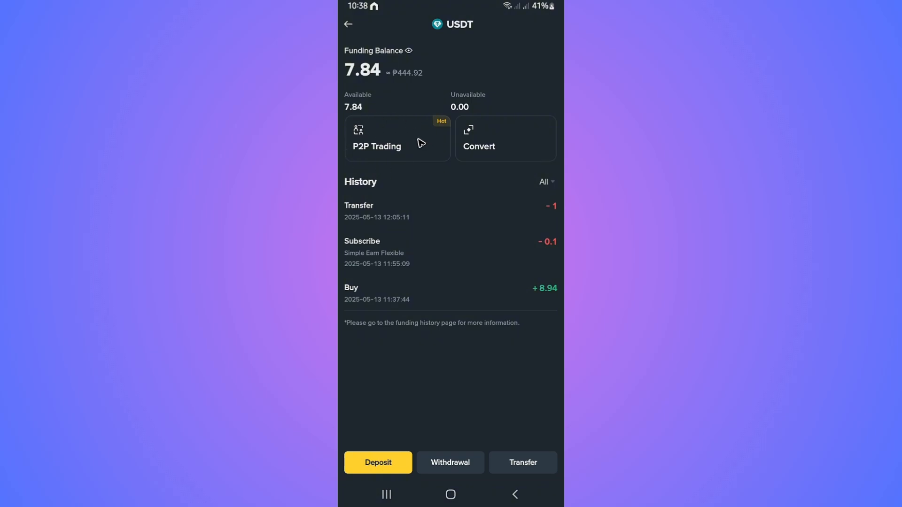
pyautogui.click(377, 139)
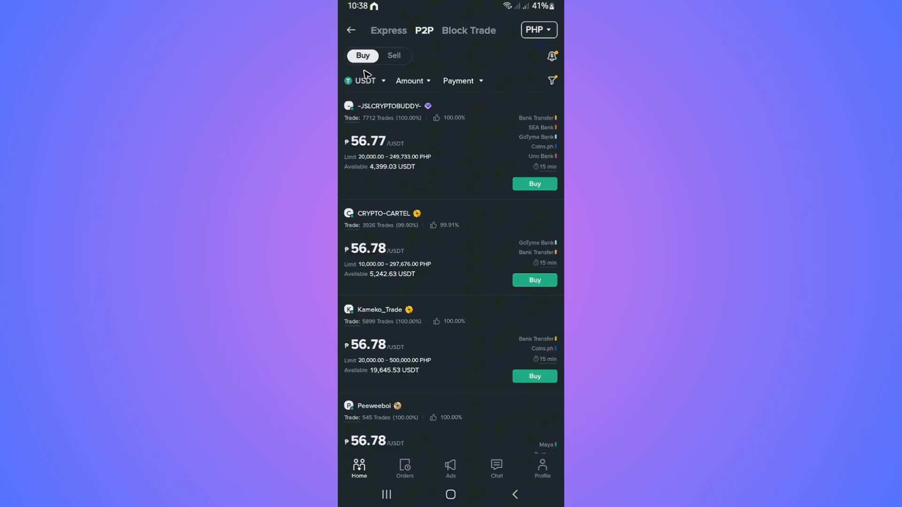
pyautogui.click(394, 56)
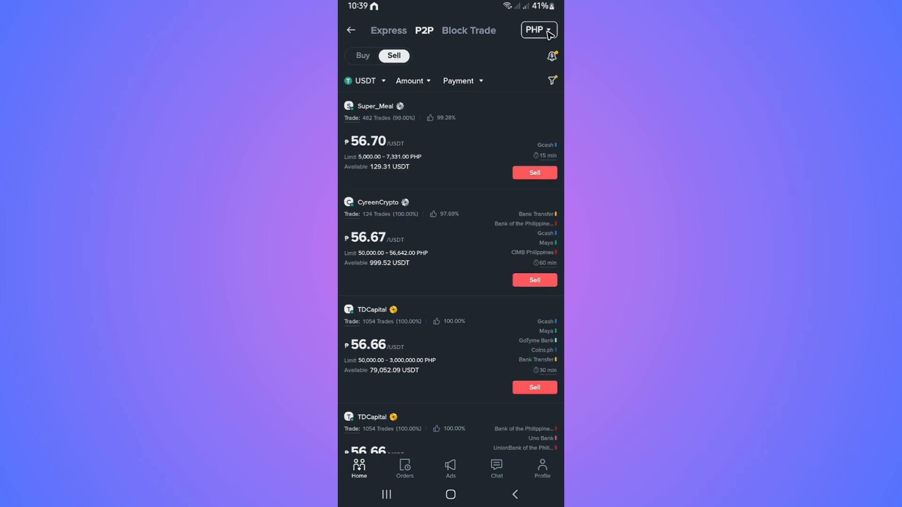
pyautogui.moveTo(546, 35)
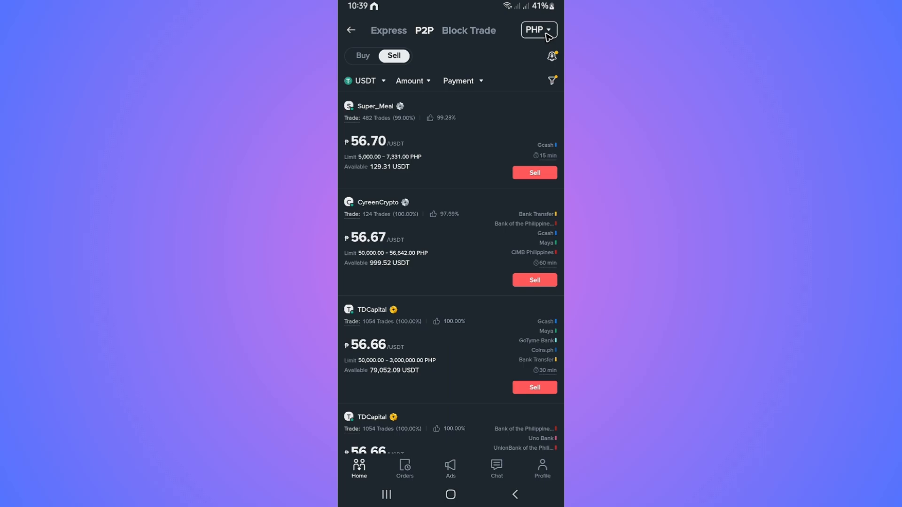
pyautogui.moveTo(395, 236)
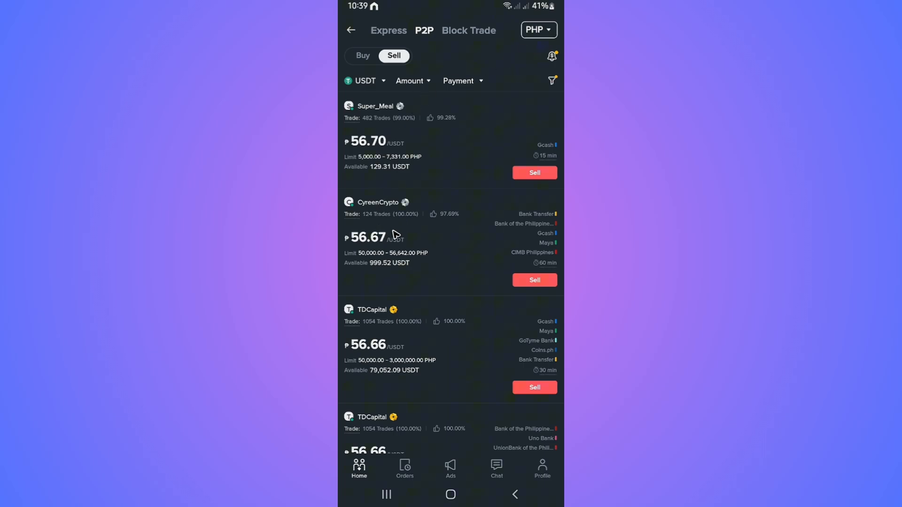
pyautogui.moveTo(555, 148)
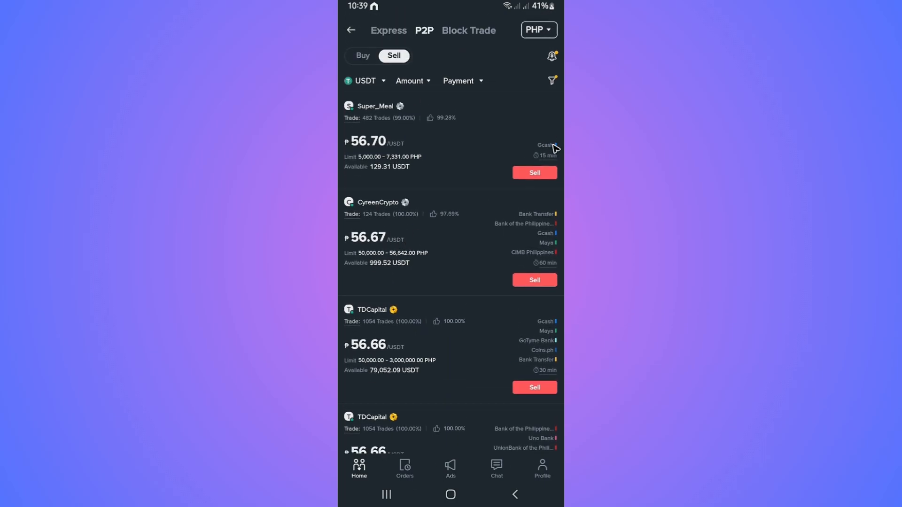
pyautogui.moveTo(547, 145)
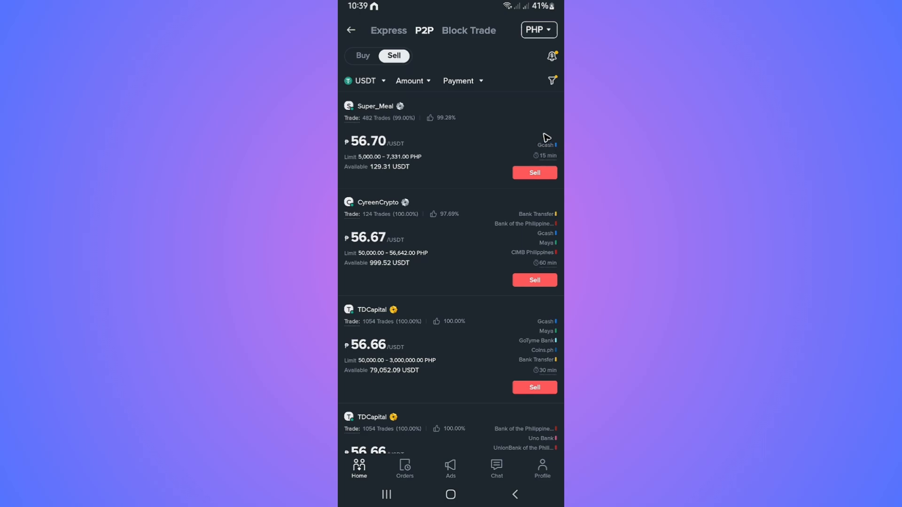
pyautogui.moveTo(548, 149)
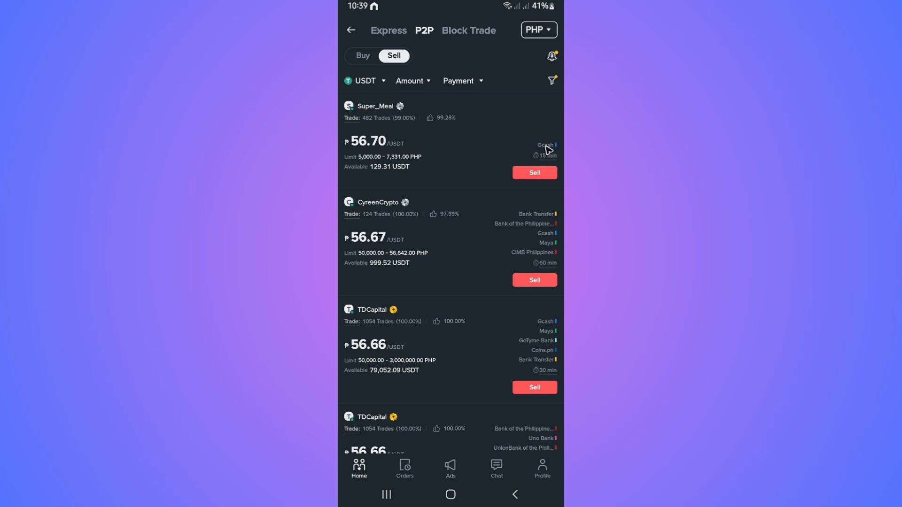
pyautogui.moveTo(427, 246)
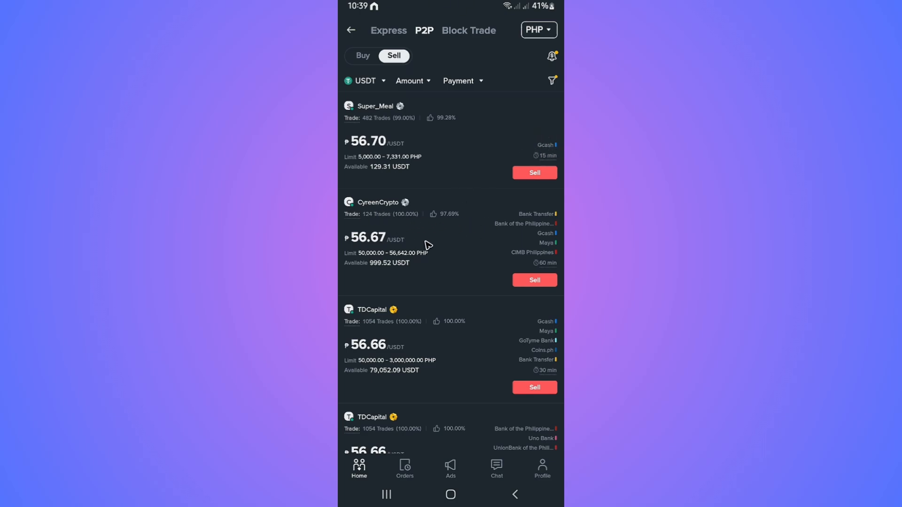
pyautogui.moveTo(553, 222)
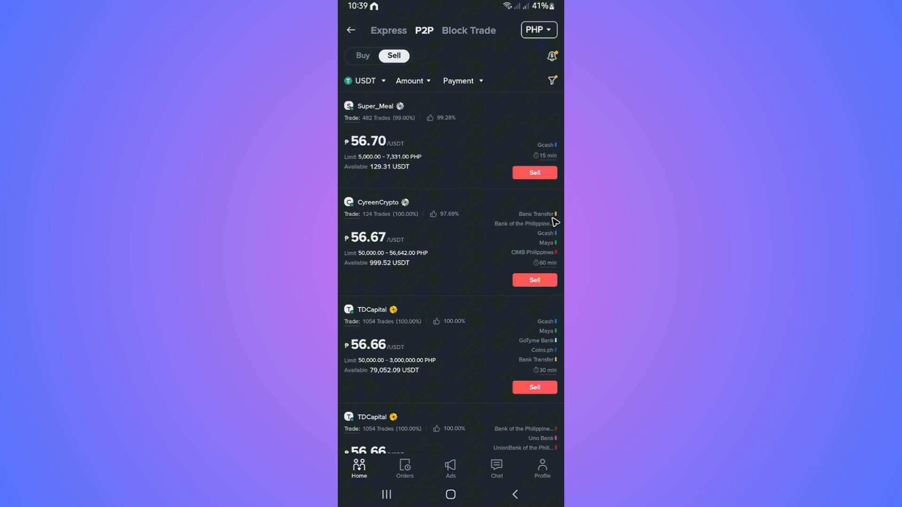
pyautogui.moveTo(542, 141)
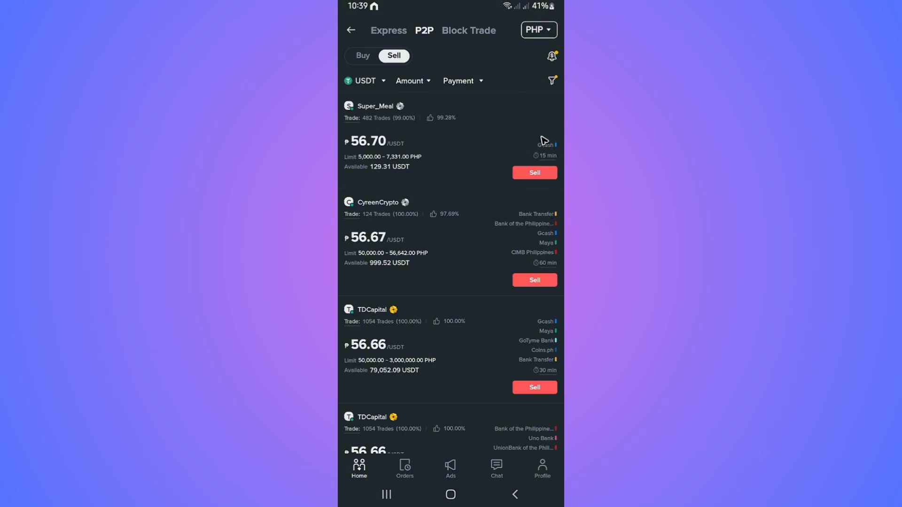
pyautogui.moveTo(538, 143)
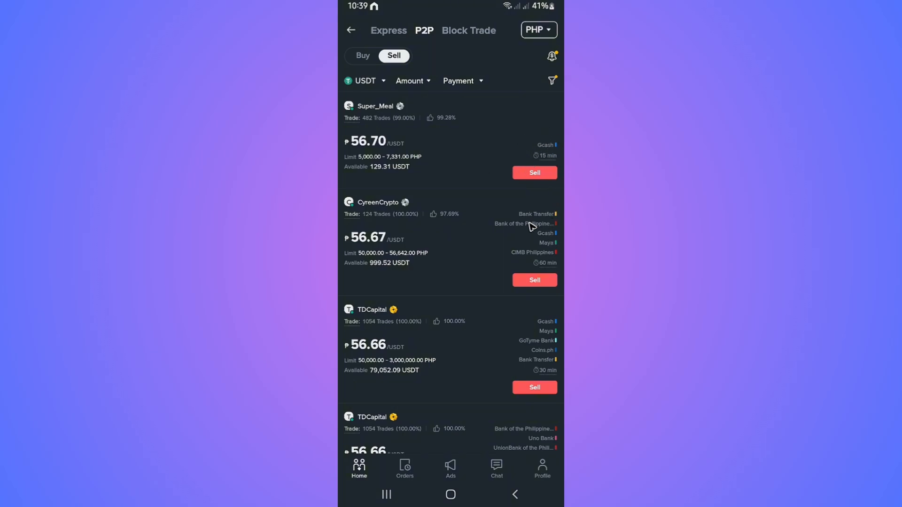
pyautogui.moveTo(519, 225)
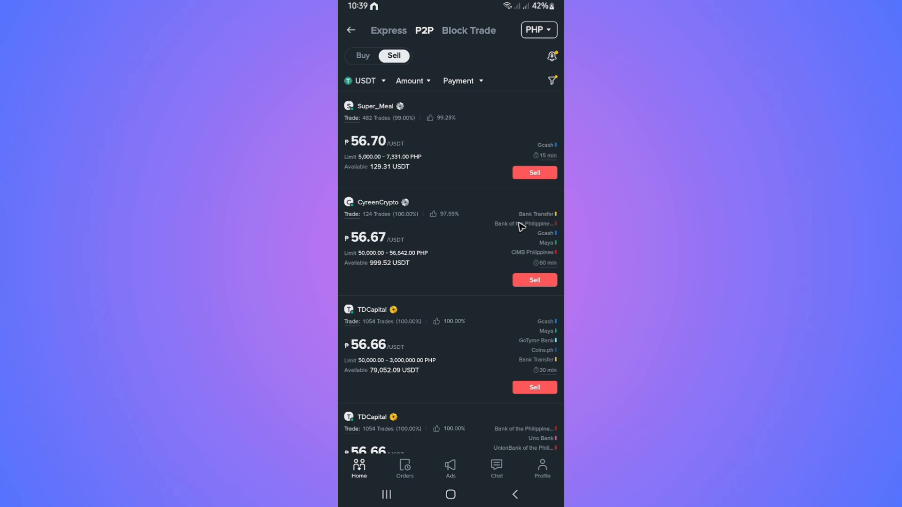
pyautogui.moveTo(530, 232)
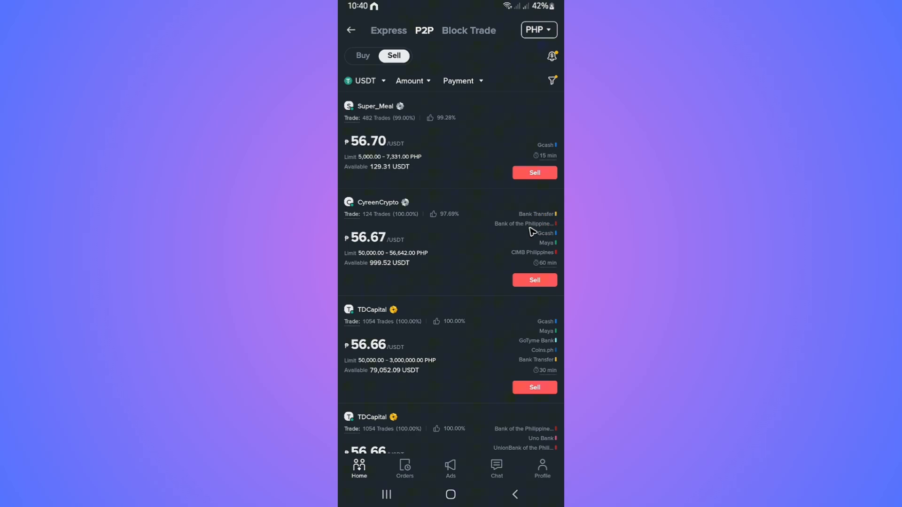
pyautogui.moveTo(545, 224)
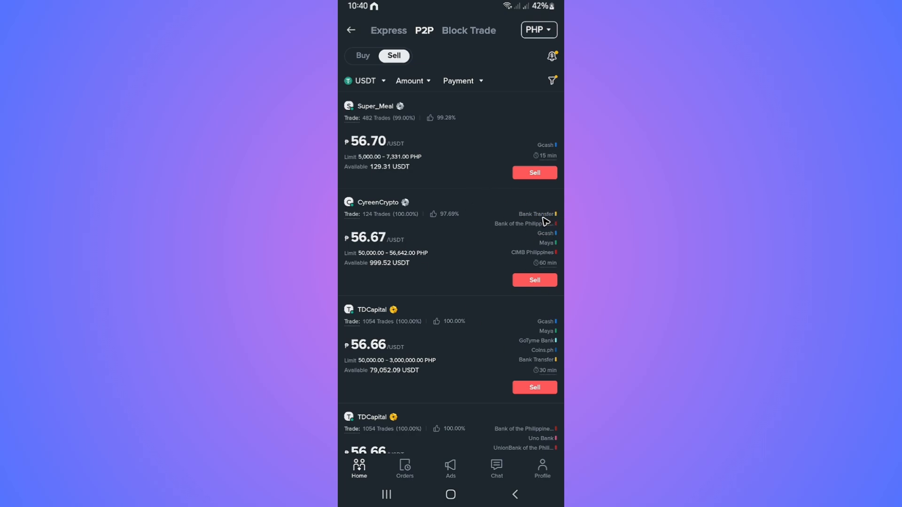
pyautogui.moveTo(544, 220)
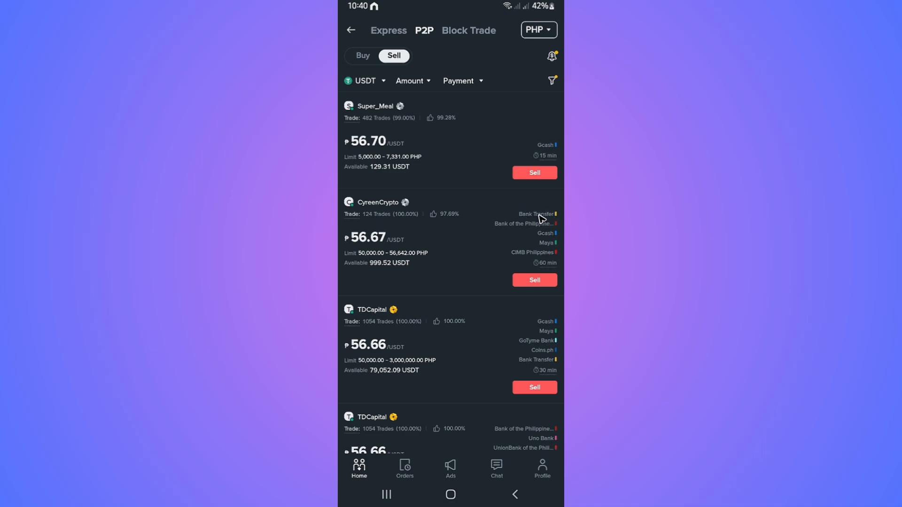
pyautogui.moveTo(534, 293)
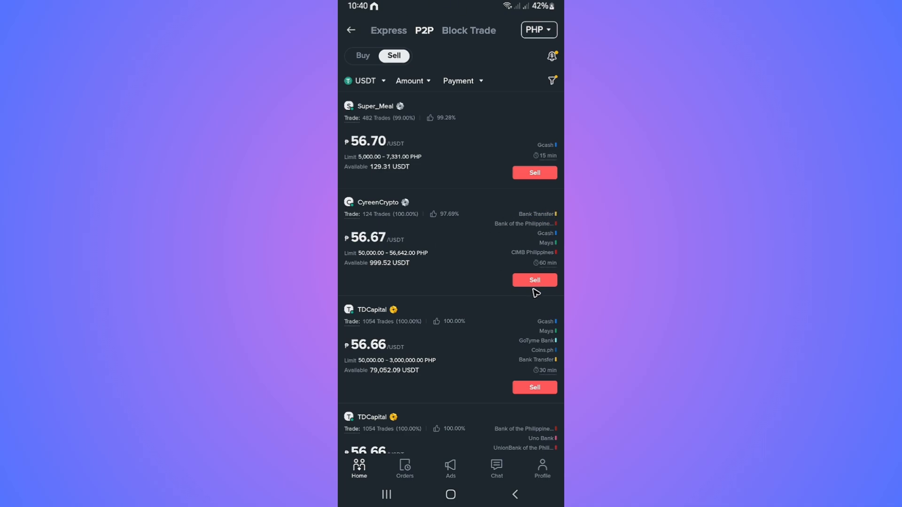
# Sell all 7.84 USDT to the 56.67 PHP offer and start adding a Bank Transfer payment method
pyautogui.click(534, 280)
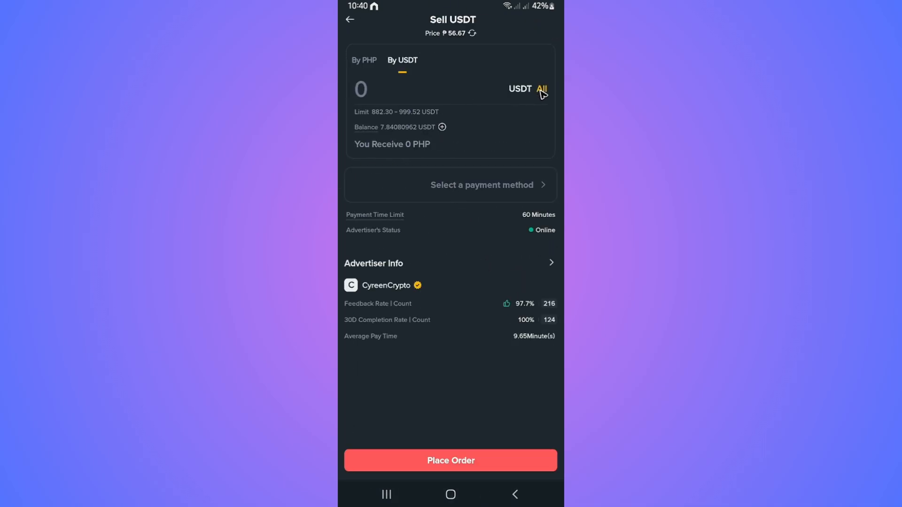
pyautogui.click(541, 89)
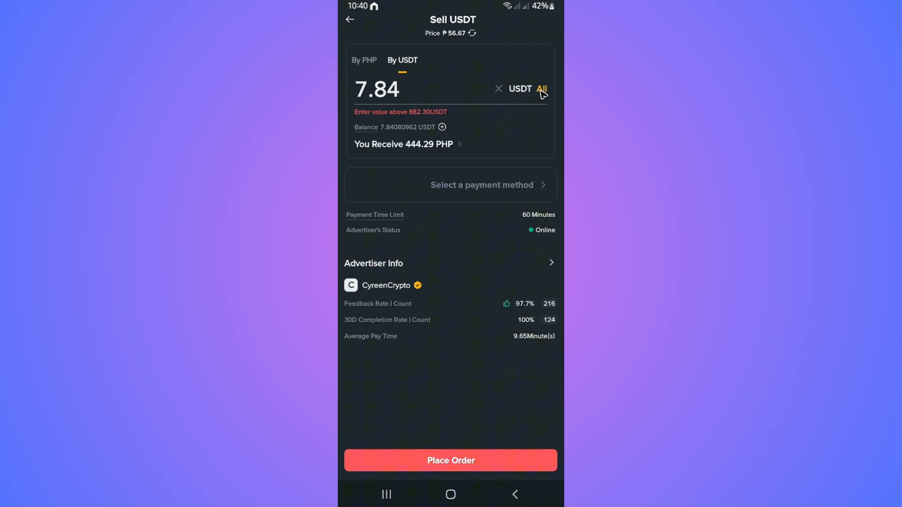
pyautogui.click(450, 185)
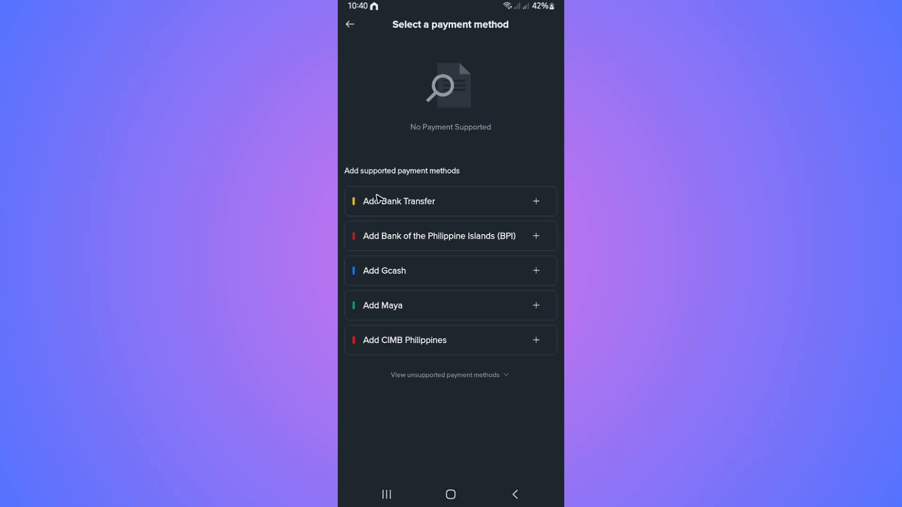
pyautogui.click(398, 201)
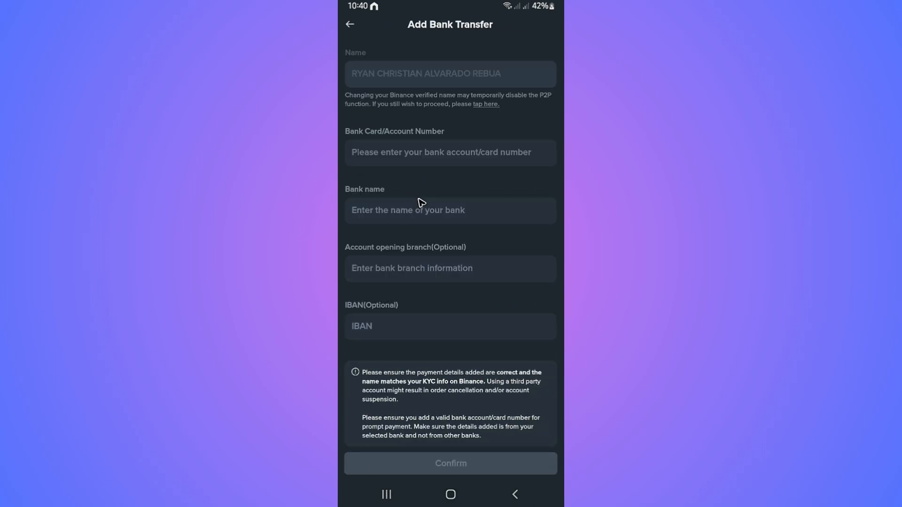
pyautogui.scroll(-3)
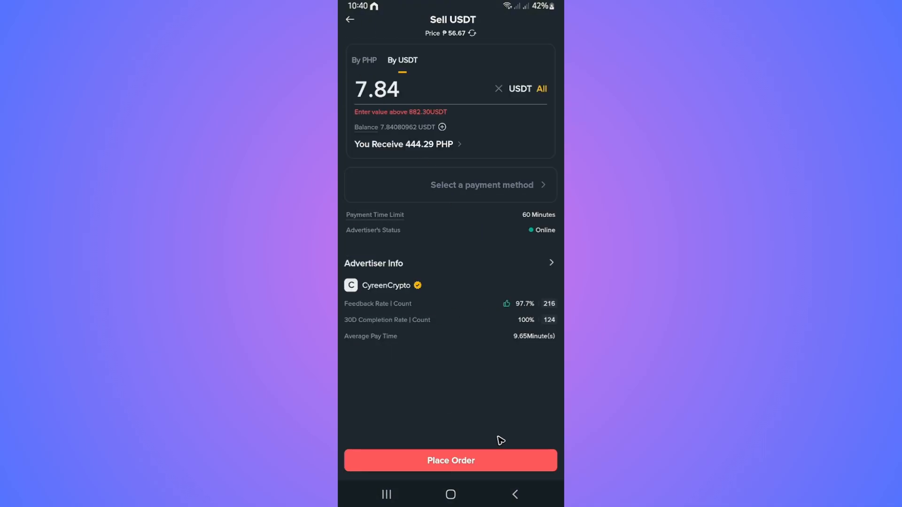
pyautogui.moveTo(513, 470)
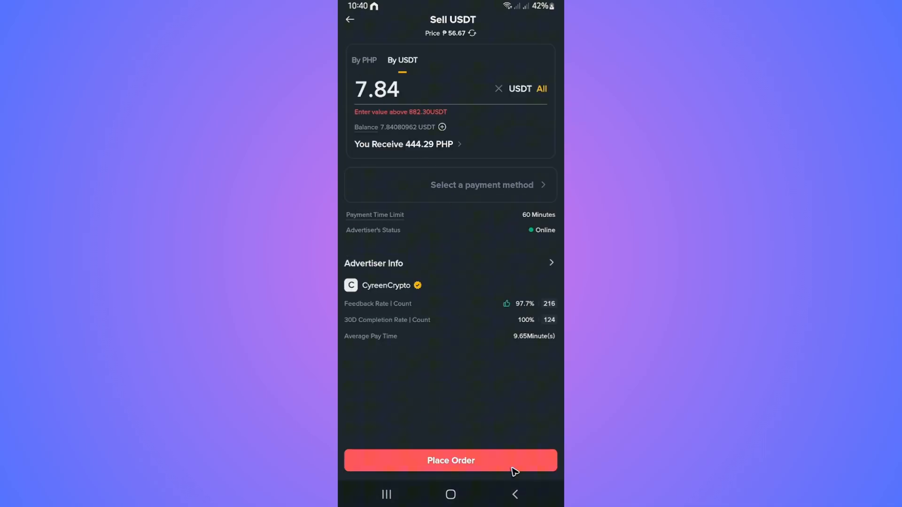
# Leave the Sell USDT form and return to the P2P sell offers list
pyautogui.click(349, 18)
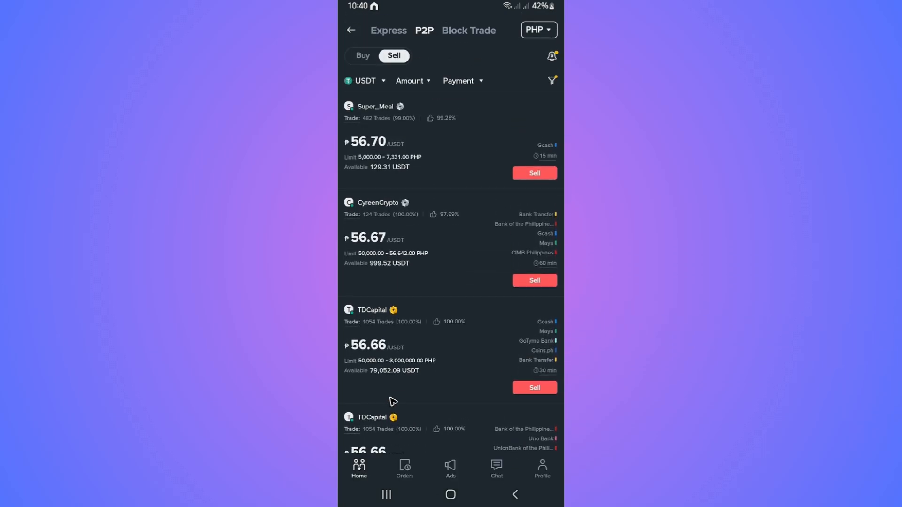
pyautogui.moveTo(394, 339)
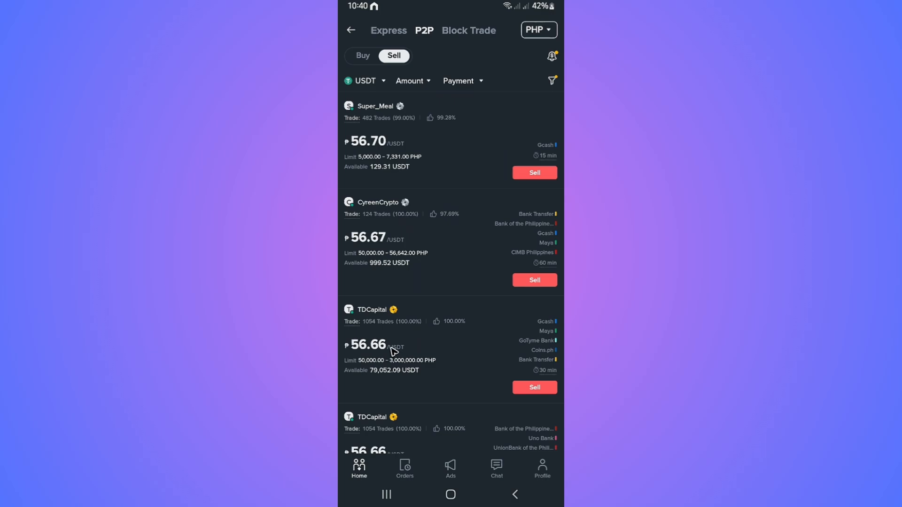
pyautogui.moveTo(393, 350)
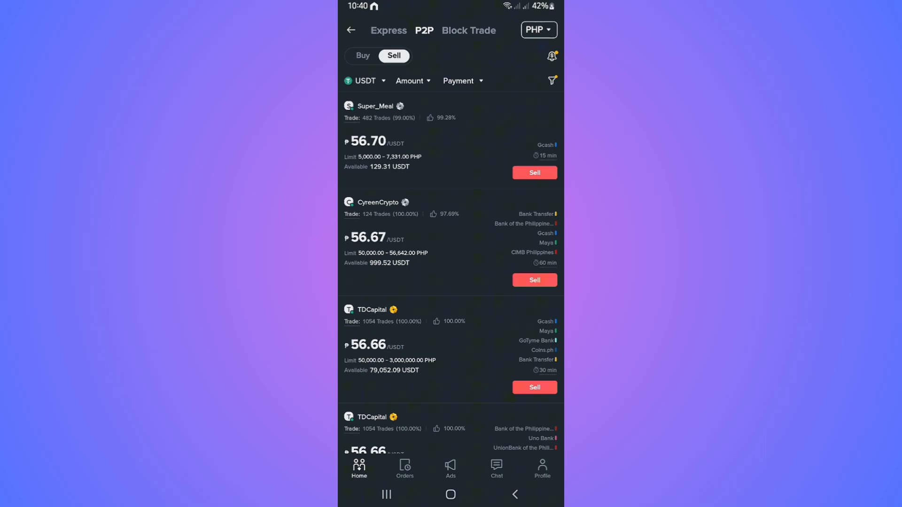